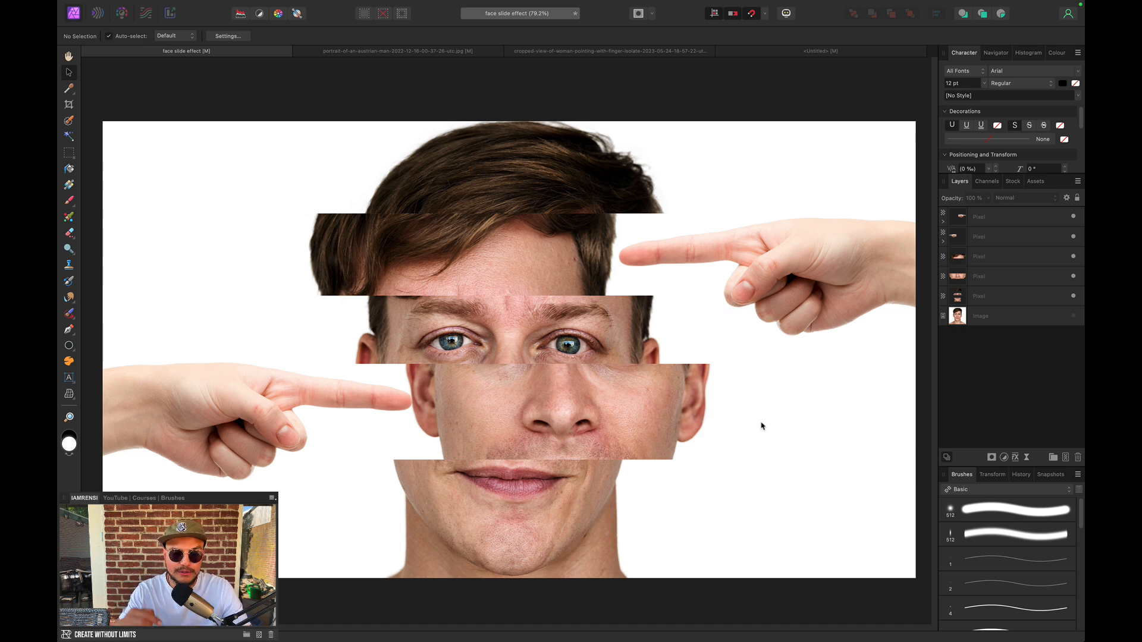
- Switch from the portrait document to the blank white Untitled canvas
{"action": "left_click", "coordinate": [396, 51]}
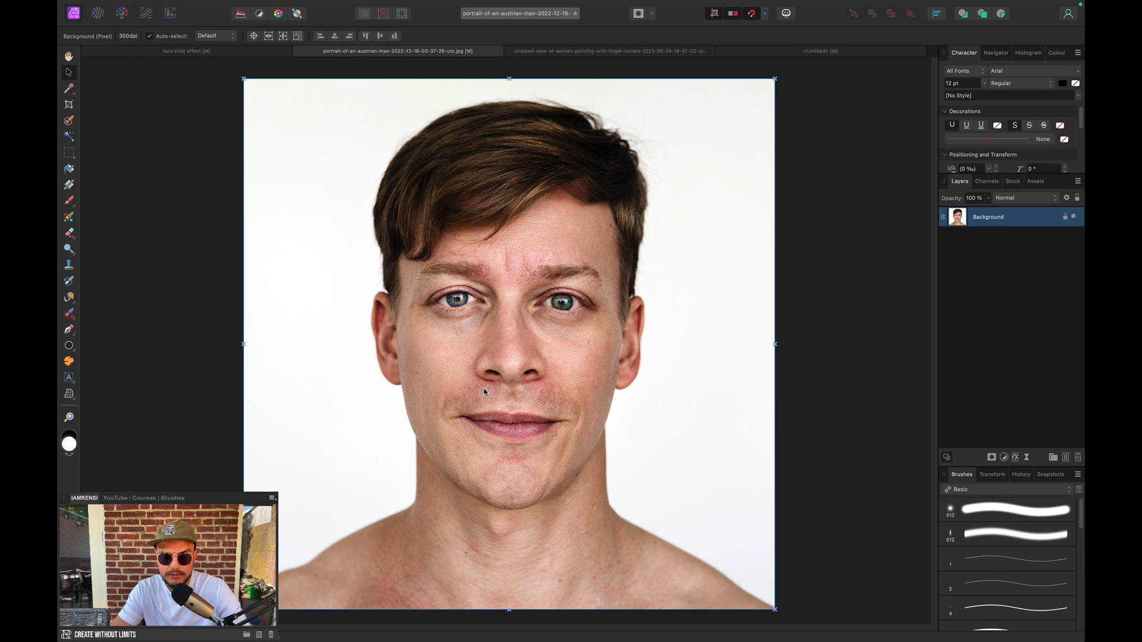
{"action": "left_click", "coordinate": [610, 51]}
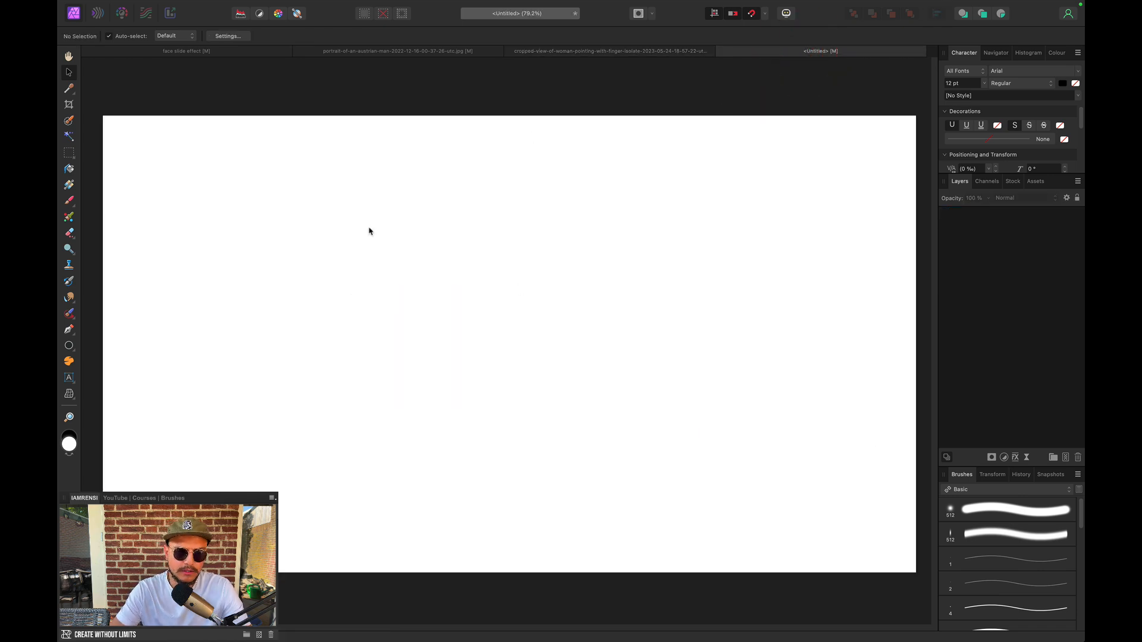
{"action": "left_click", "coordinate": [155, 6]}
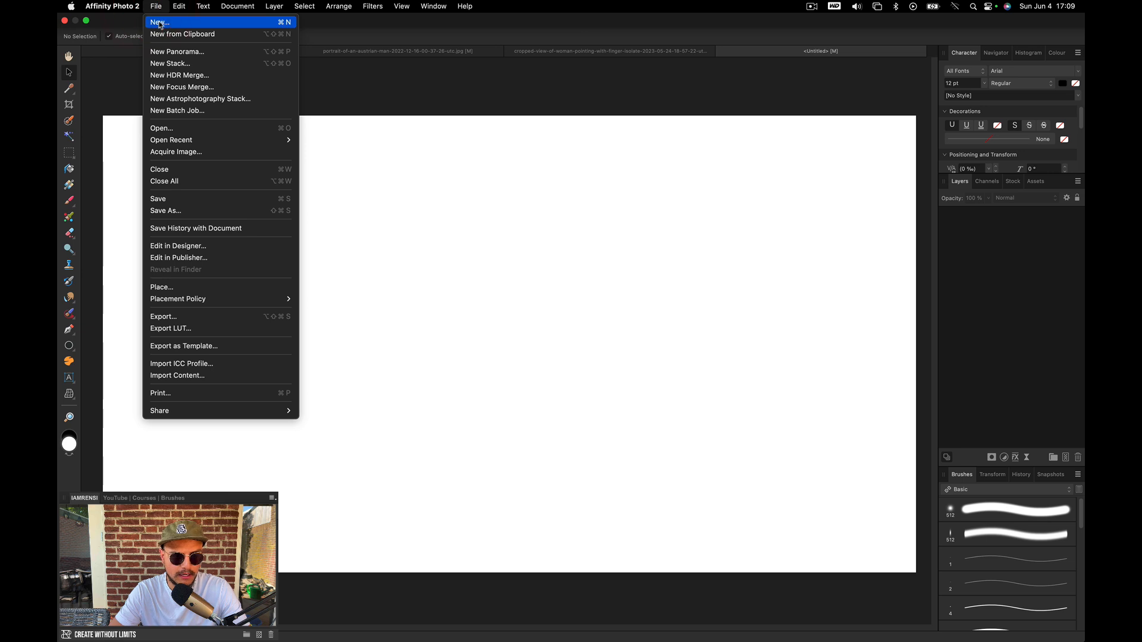
{"action": "left_click", "coordinate": [157, 22]}
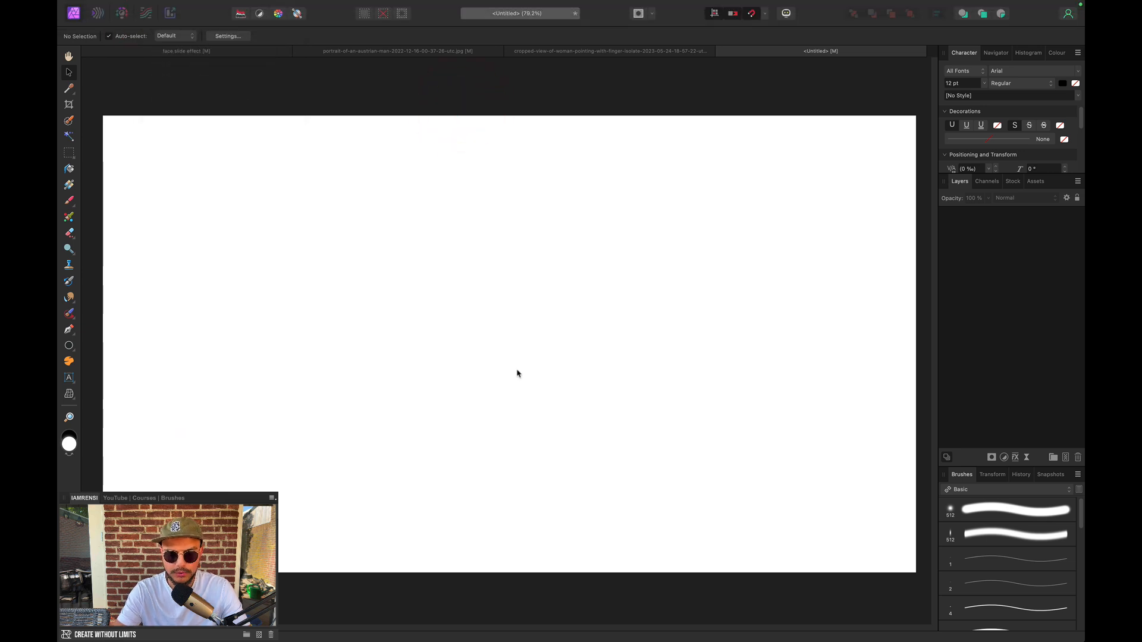
{"action": "key", "text": "cmd+n"}
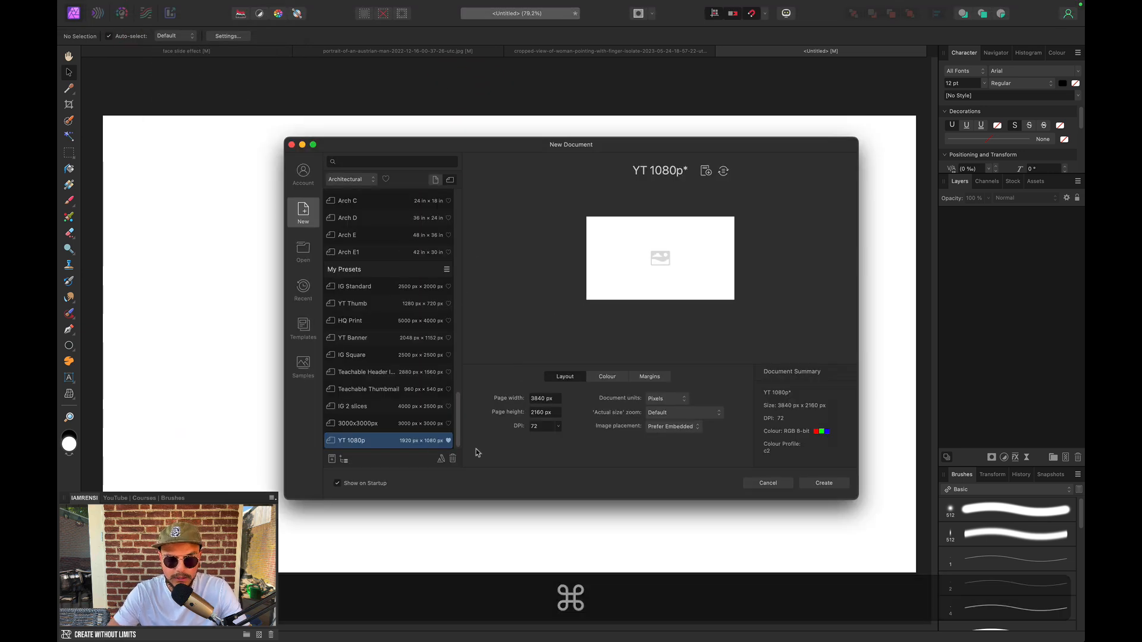
{"action": "mouse_move", "coordinate": [536, 423]}
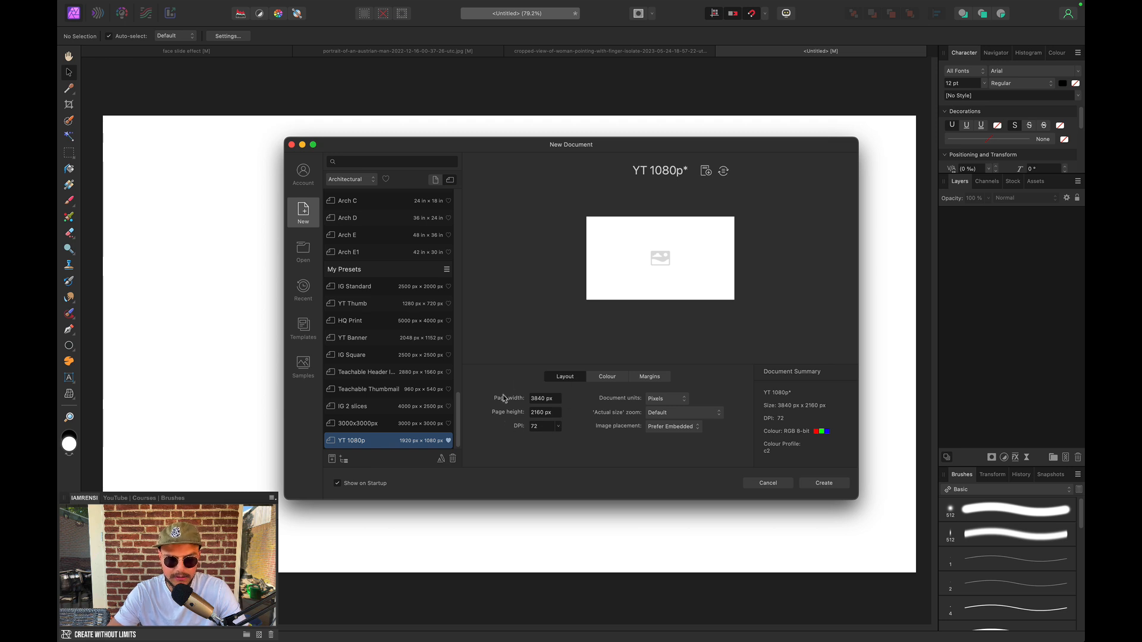
{"action": "mouse_move", "coordinate": [554, 408]}
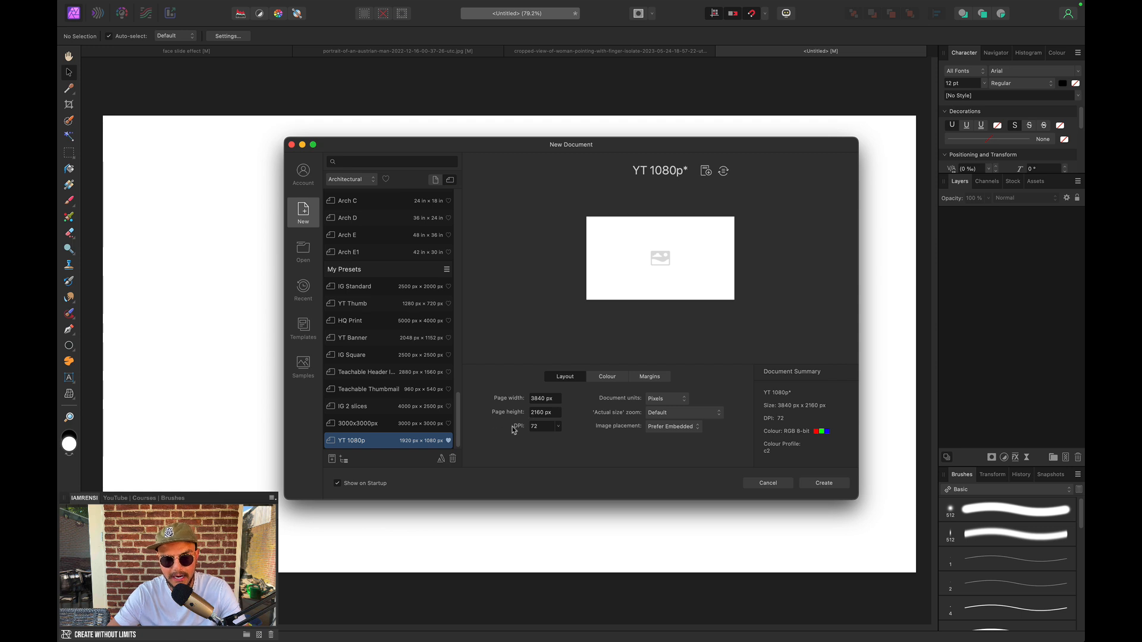
{"action": "mouse_move", "coordinate": [765, 470]}
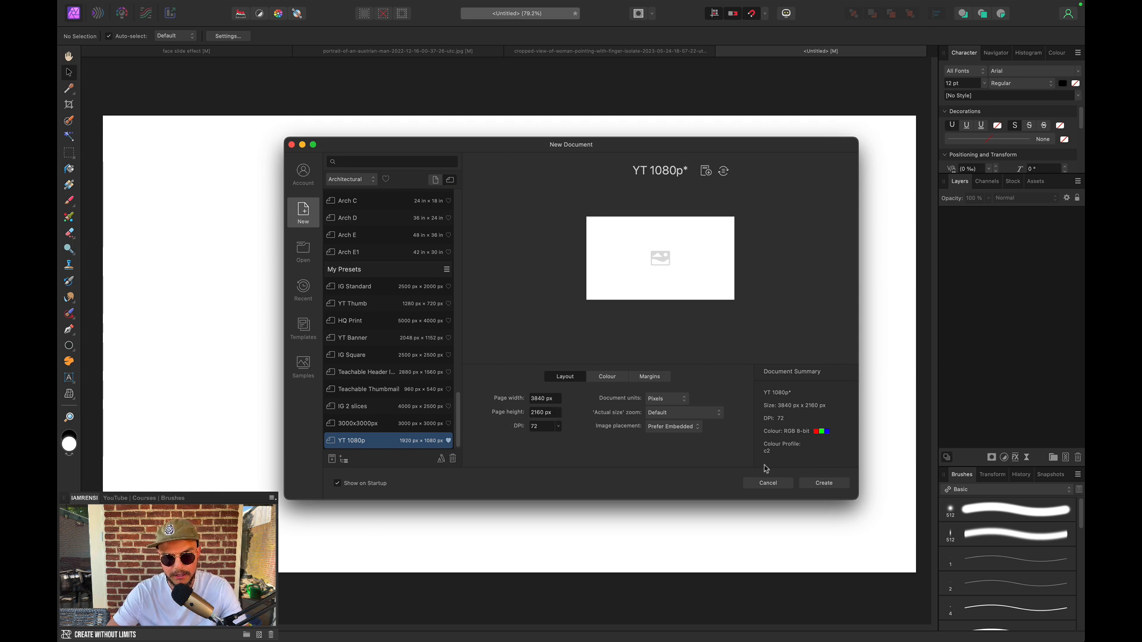
{"action": "left_click", "coordinate": [823, 483]}
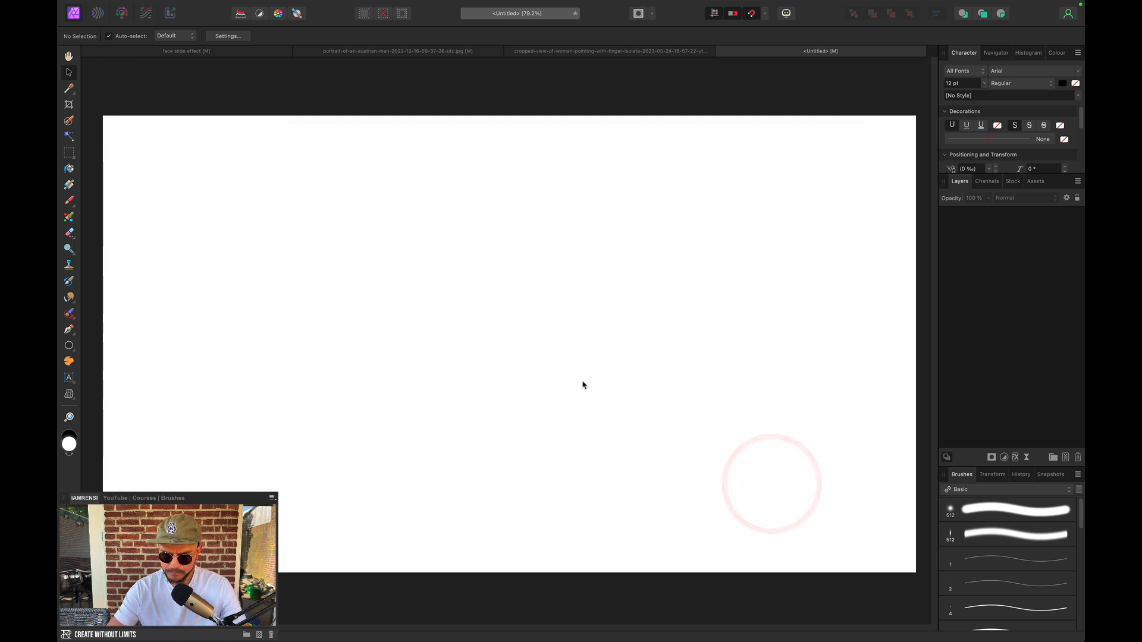
{"action": "mouse_move", "coordinate": [438, 69]}
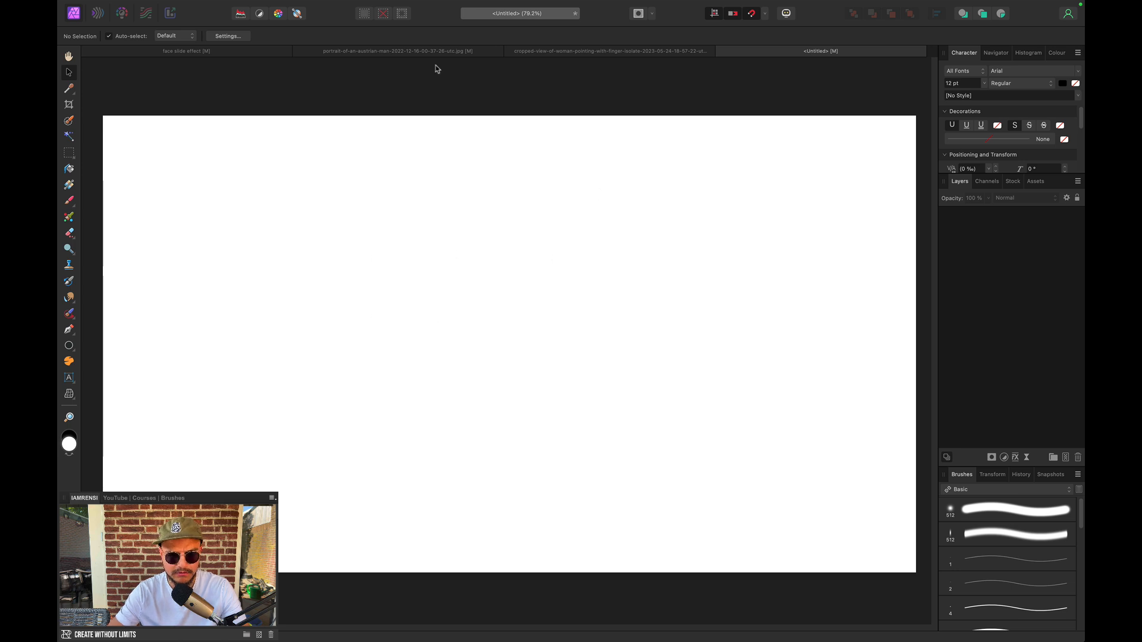
{"action": "left_click", "coordinate": [402, 51]}
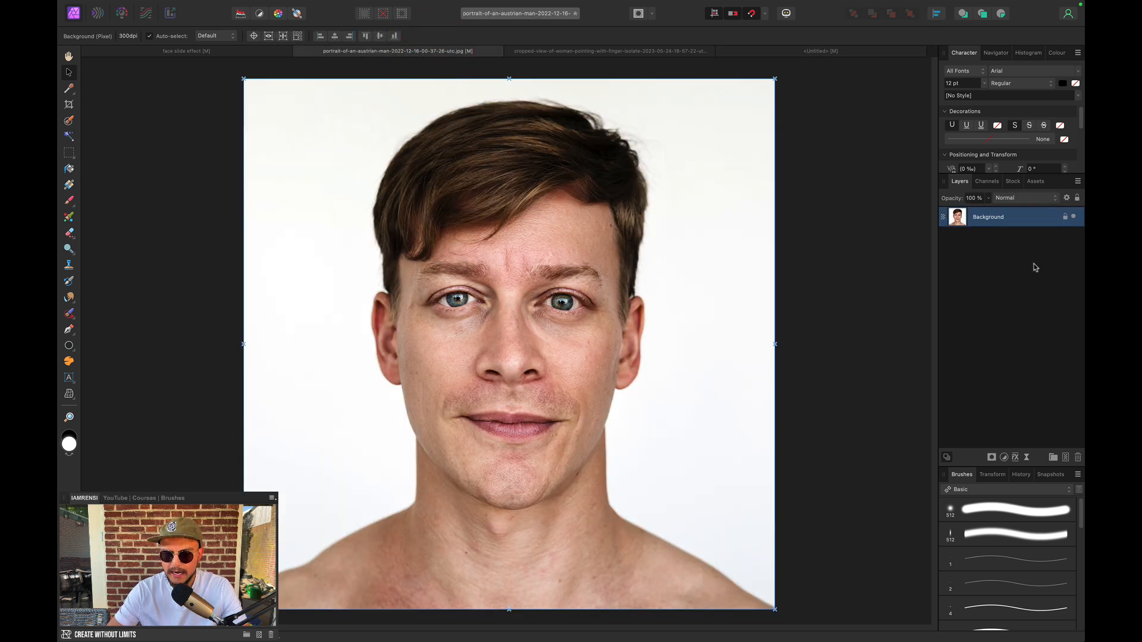
{"action": "mouse_move", "coordinate": [431, 236]}
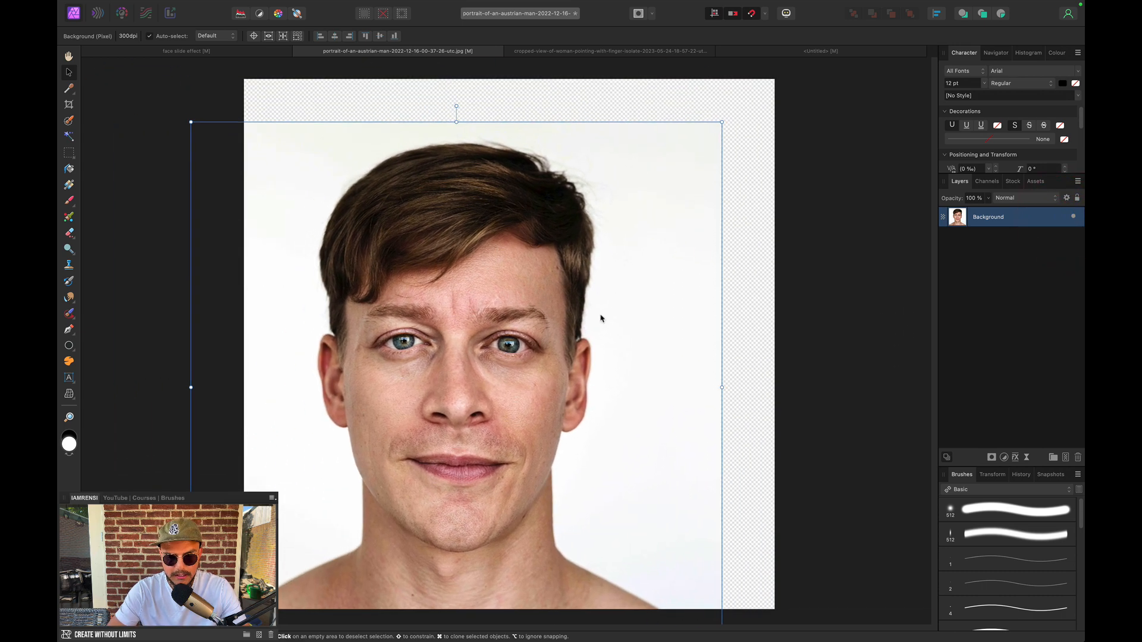
- Undo the stray move and flood-select the portrait's white background at 24% tolerance
{"action": "key", "text": "cmd"}
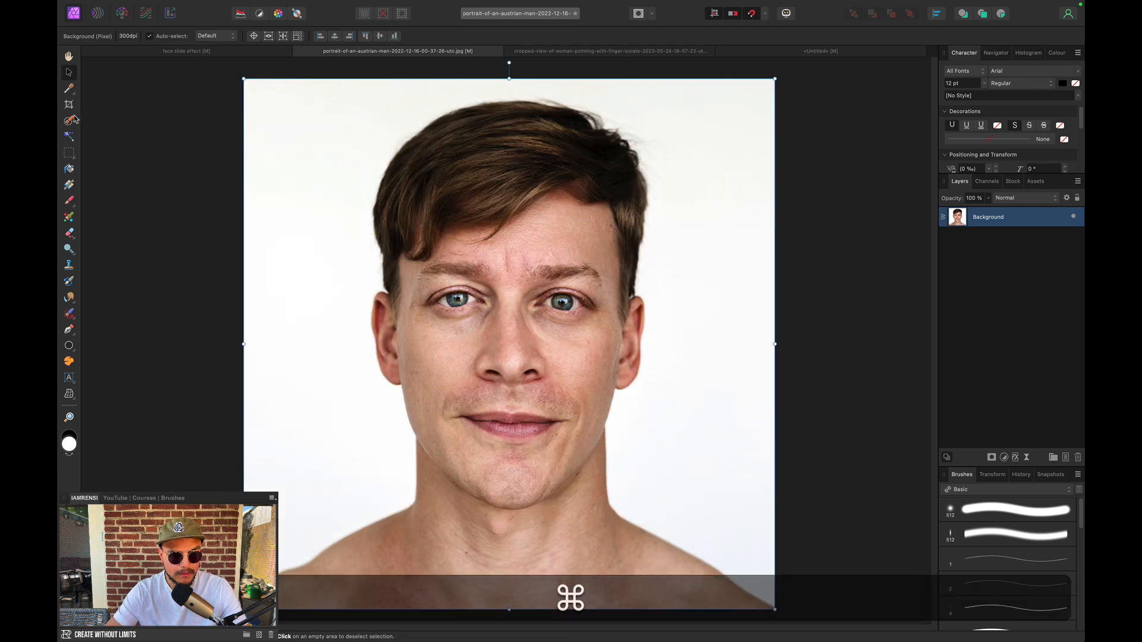
{"action": "left_click", "coordinate": [69, 137]}
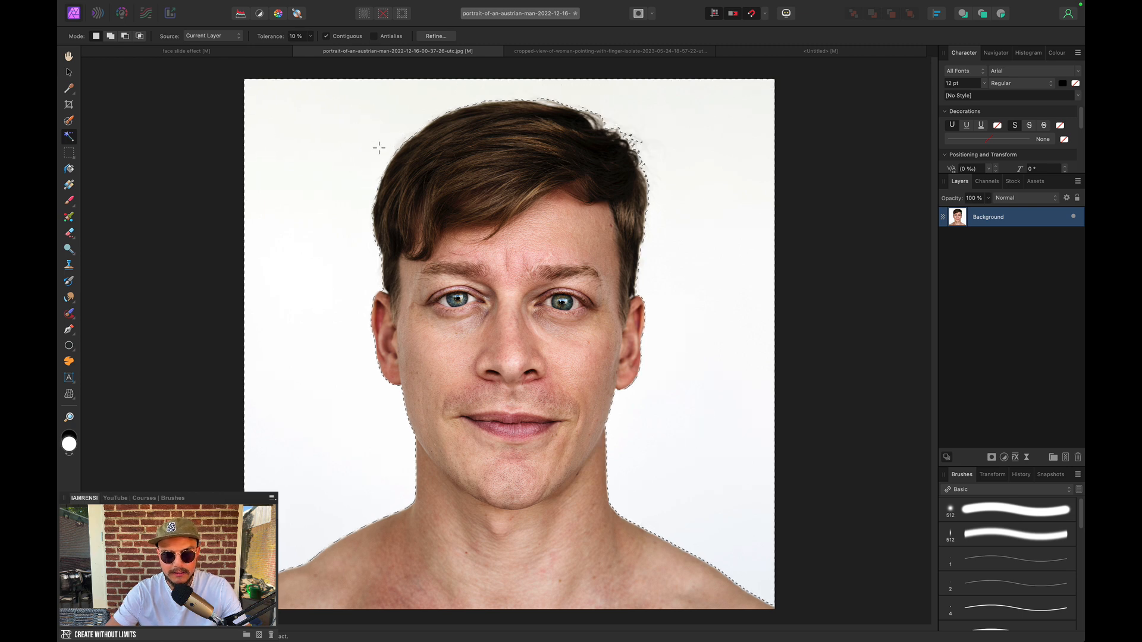
{"action": "type", "text": "23"}
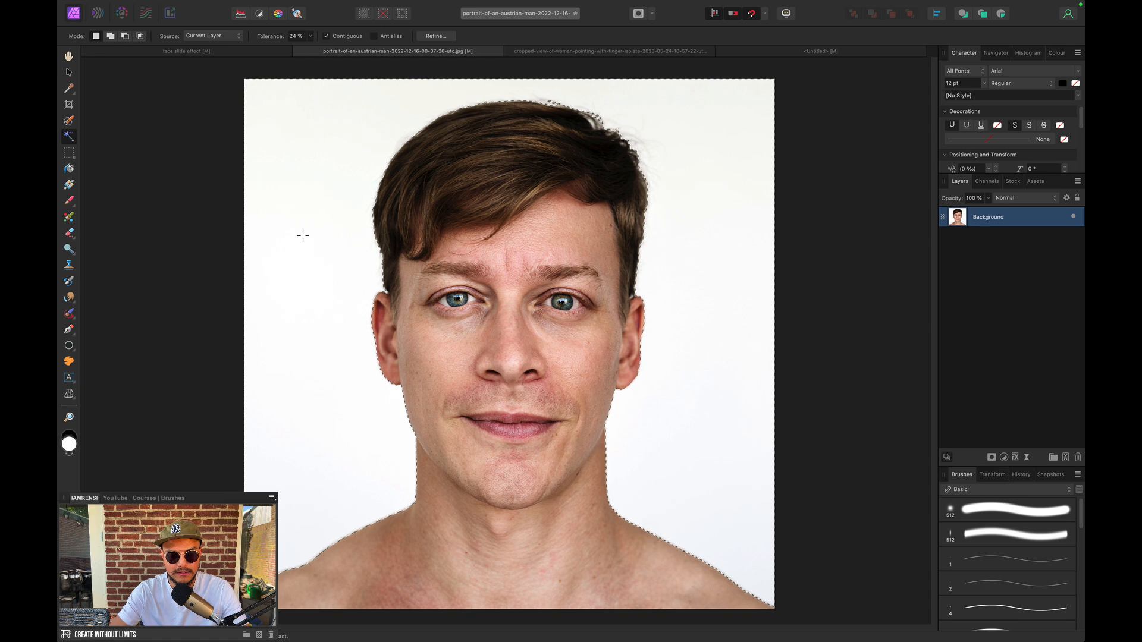
{"action": "key", "text": "shift+cmd+i"}
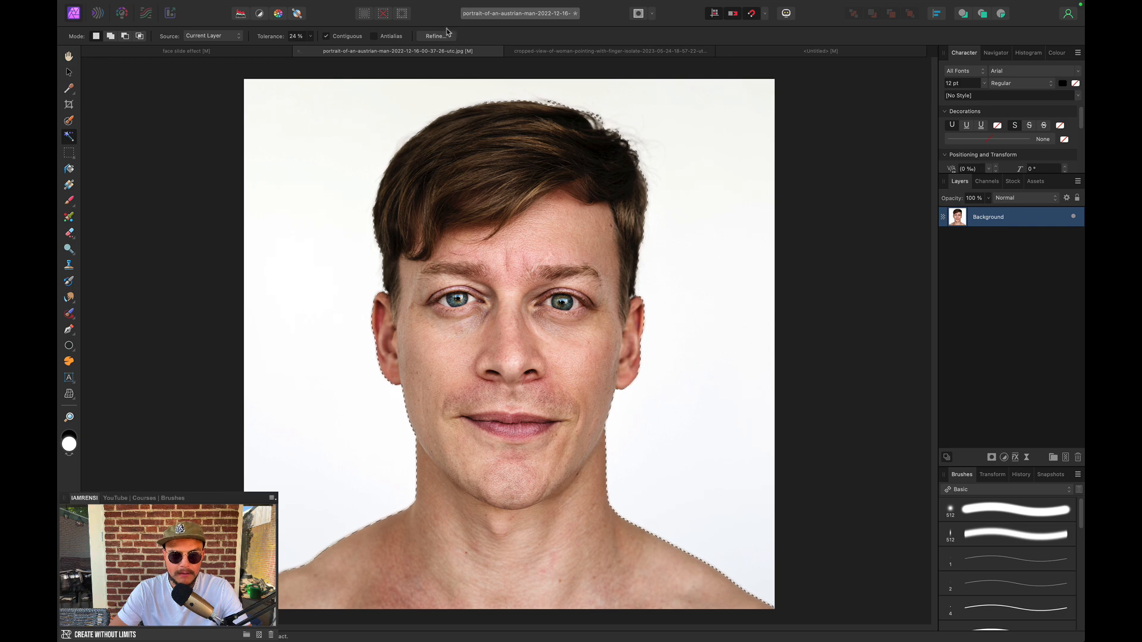
- Refine the selection edge over the hair and output the cutout to a new layer
{"action": "left_click", "coordinate": [436, 35]}
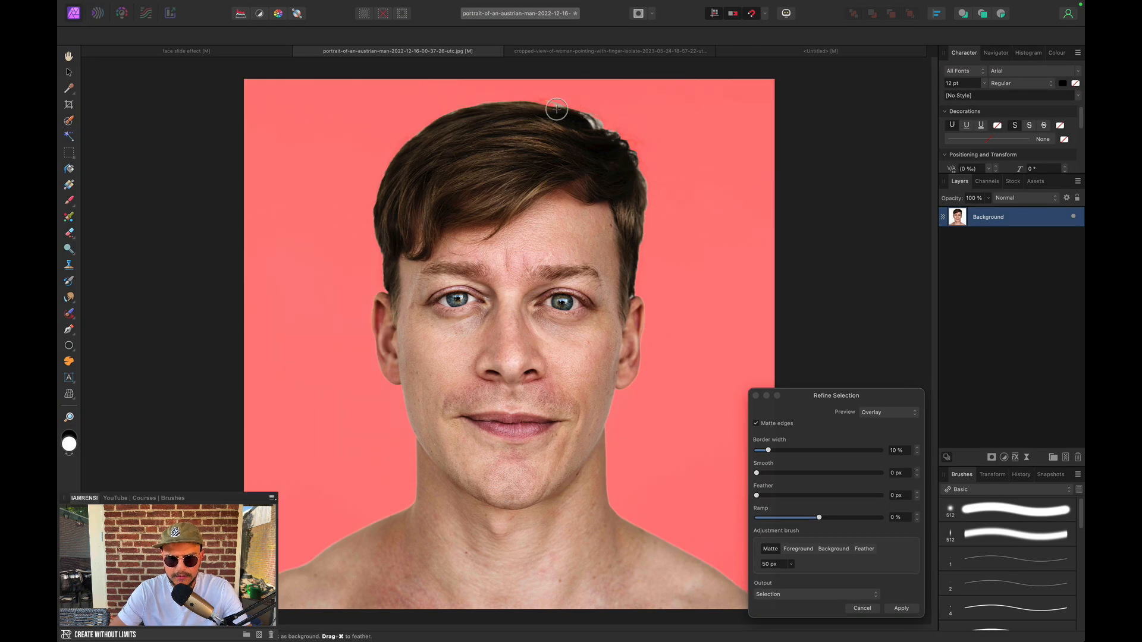
{"action": "left_click_drag", "start_coordinate": [556, 110], "coordinate": [633, 151]}
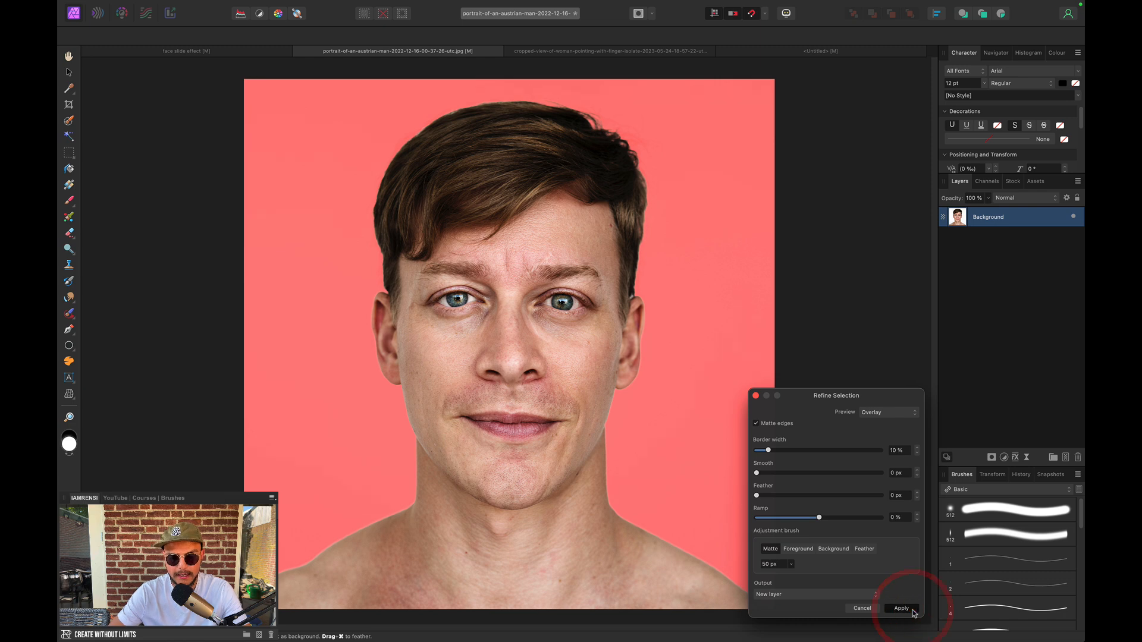
{"action": "left_click", "coordinate": [902, 609]}
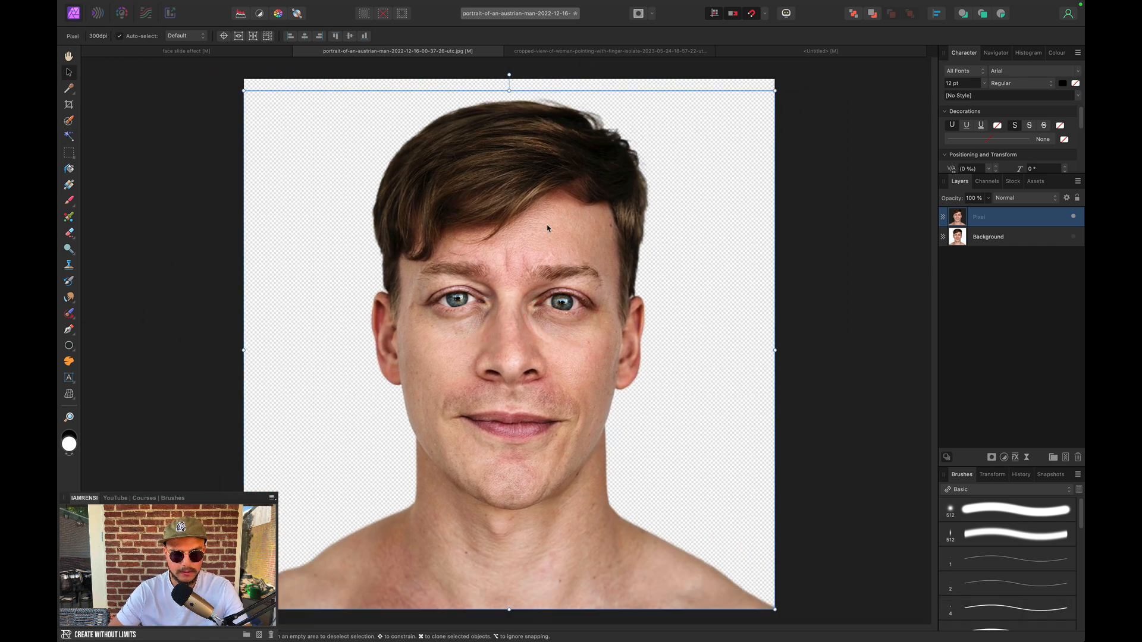
- Rename the cutout layer 'portrait' and paste a copy into the Untitled canvas
{"action": "double_click", "coordinate": [1005, 216]}
{"action": "type", "text": "portrait"}
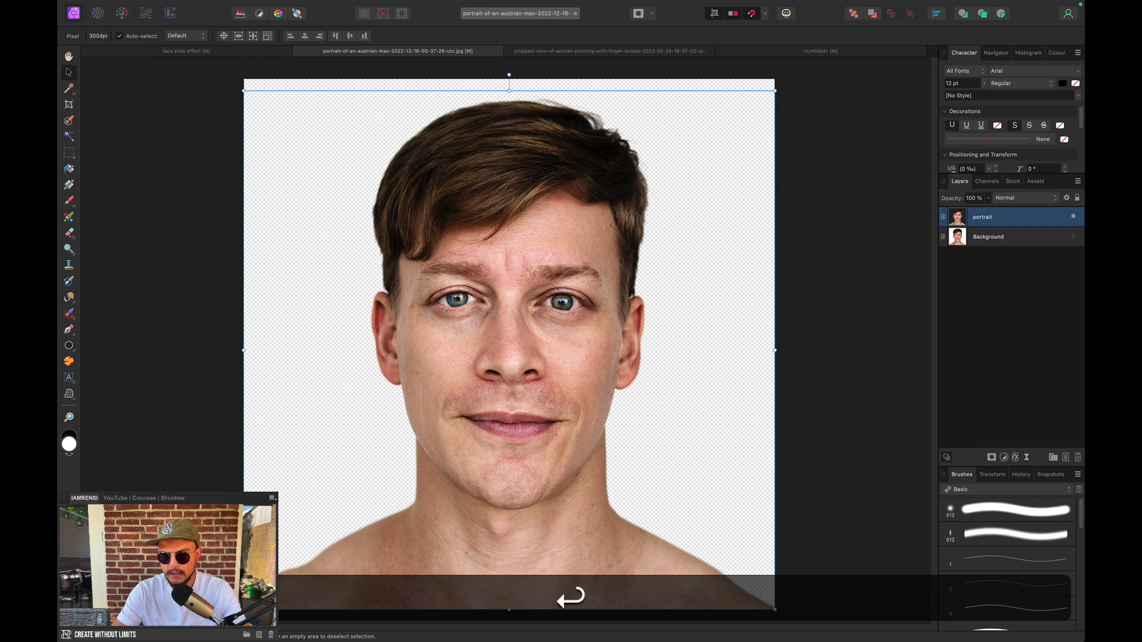
{"action": "key", "text": "cmd+c"}
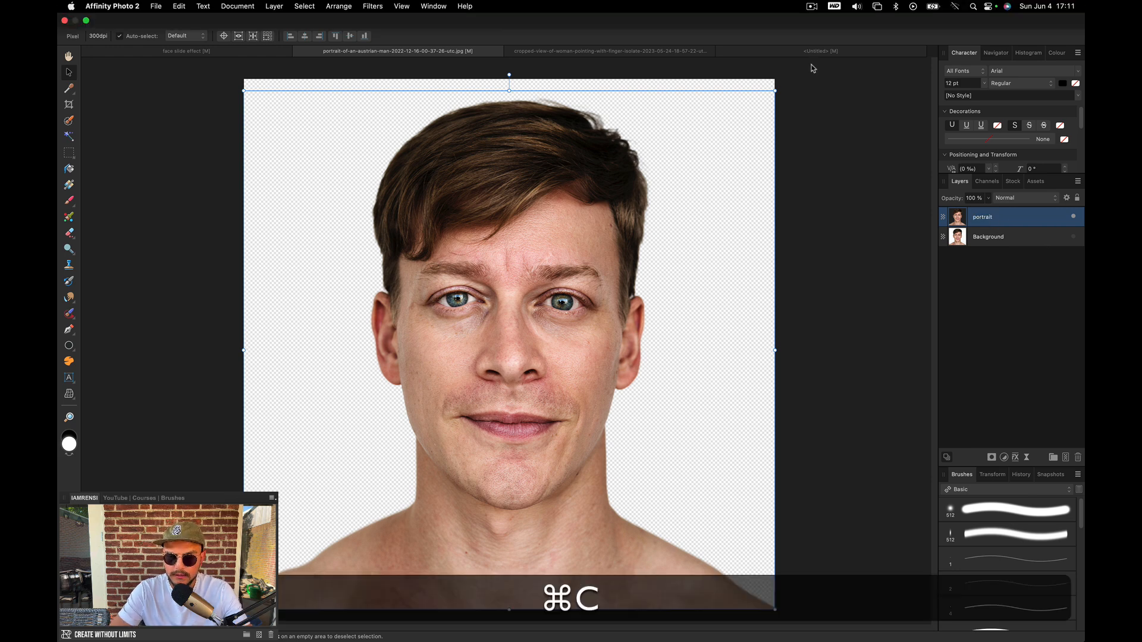
{"action": "key", "text": "cmd+v"}
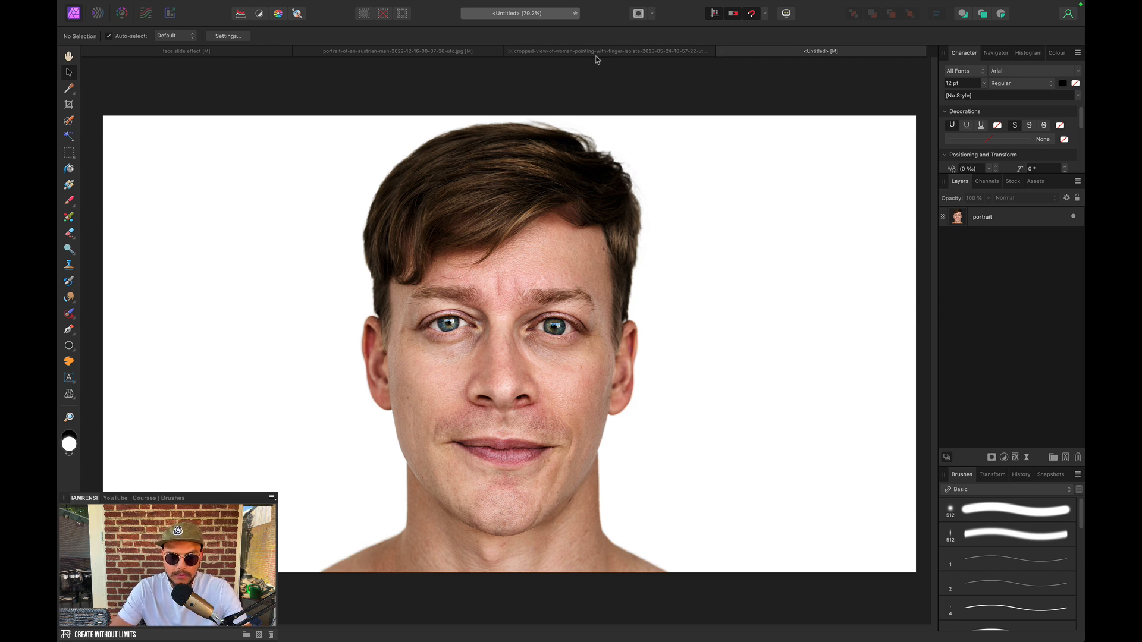
- In the pointing-hands document, select the whole arm and delete its white background
{"action": "left_click", "coordinate": [607, 50]}
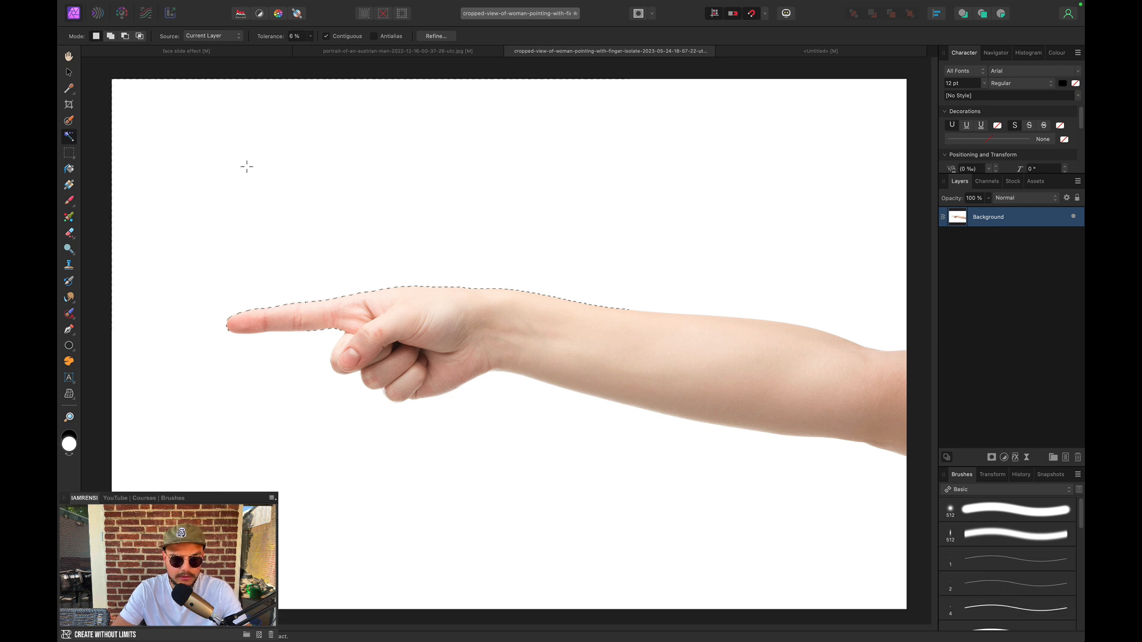
{"action": "left_click", "coordinate": [246, 166]}
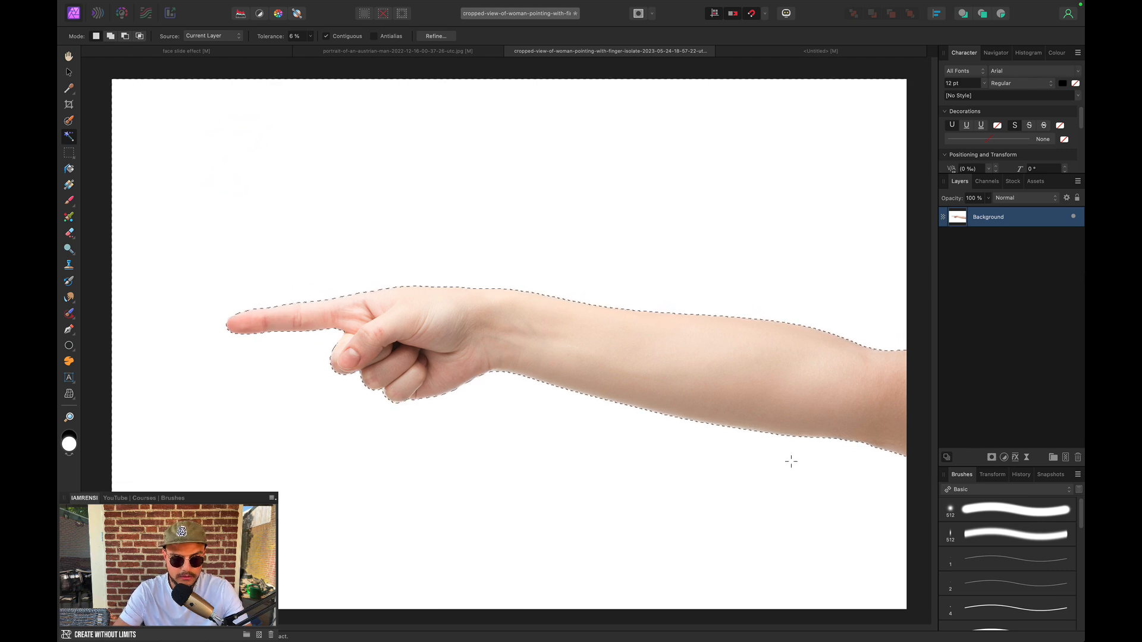
{"action": "key", "text": "shift+cmd+i"}
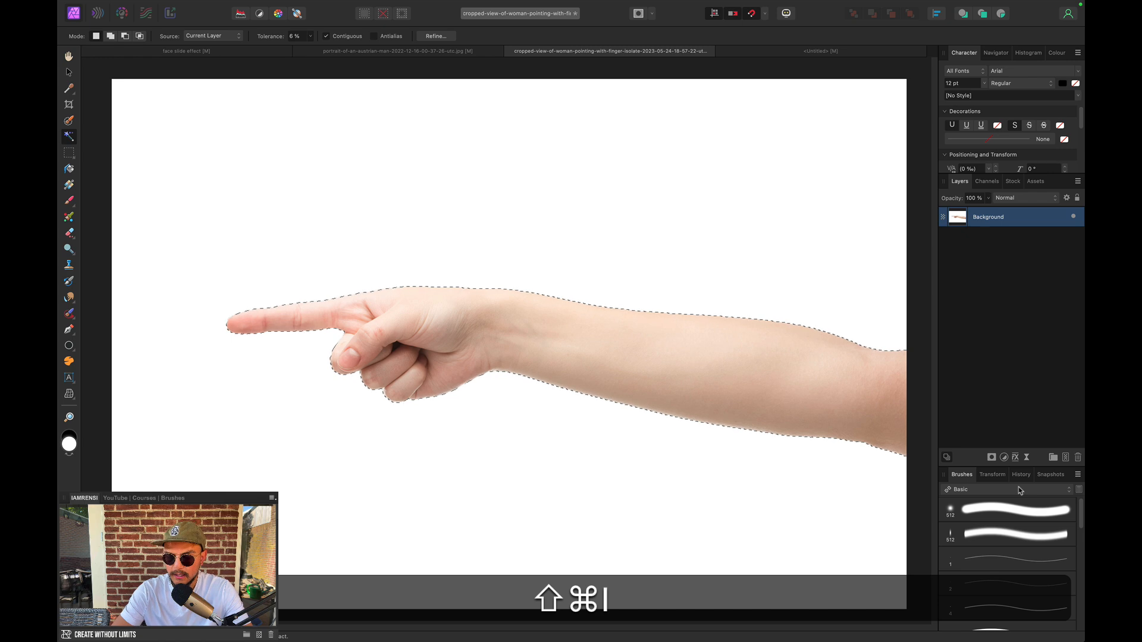
{"action": "key", "text": "cmd+shift+i"}
{"action": "type", "text": "finger"}
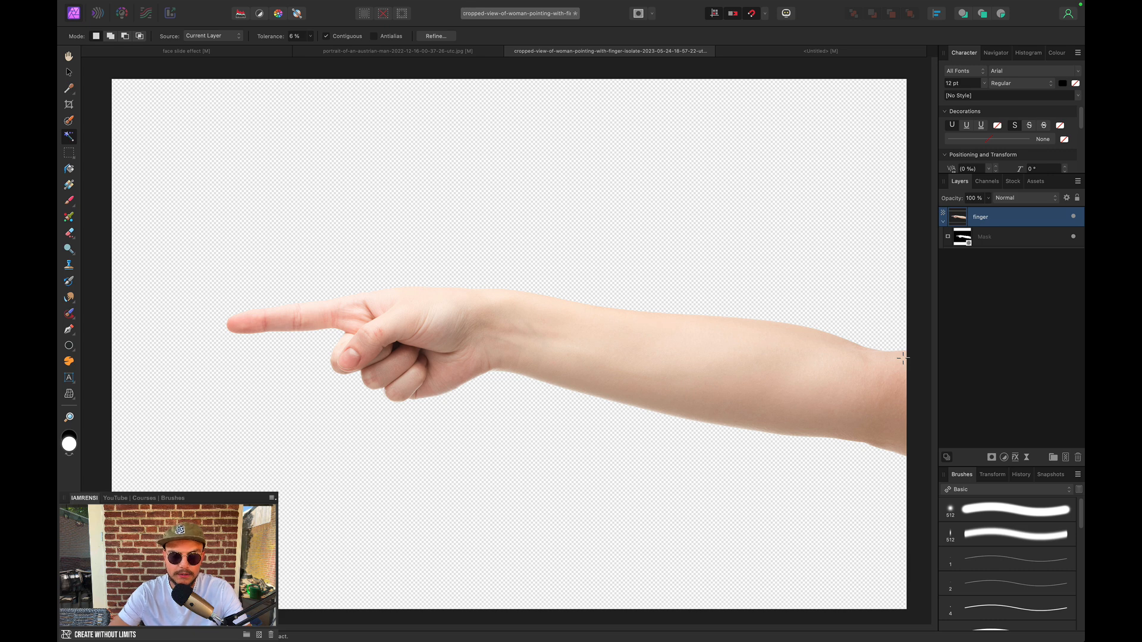
{"action": "right_click", "coordinate": [980, 217]}
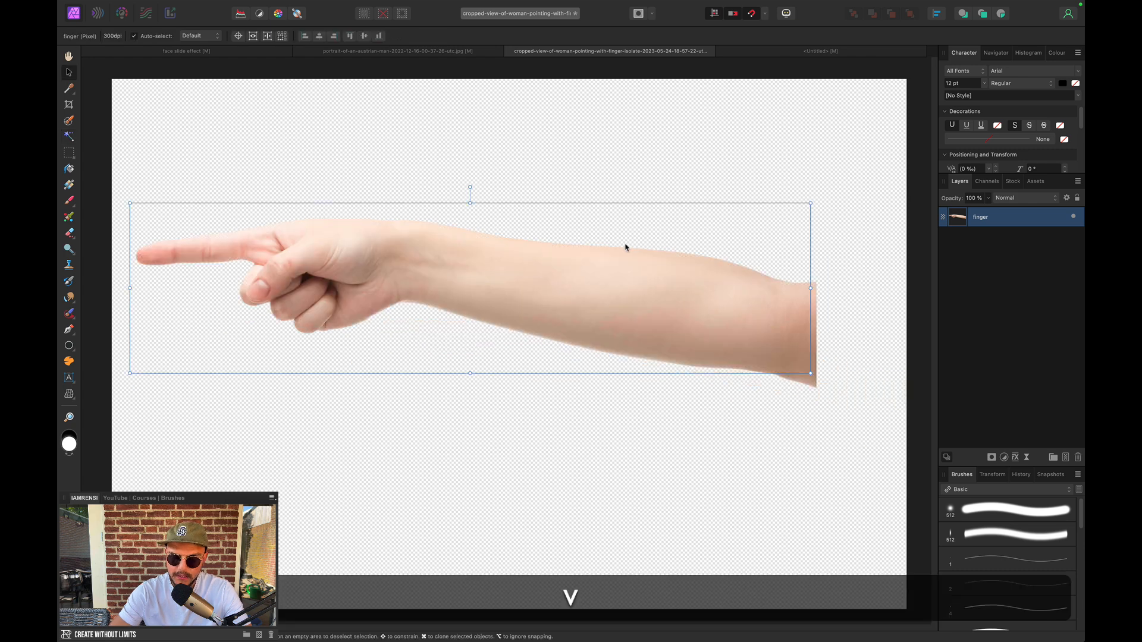
- Hide the pasted finger layer and select the portrait layer for editing
{"action": "key", "text": "cmd+z"}
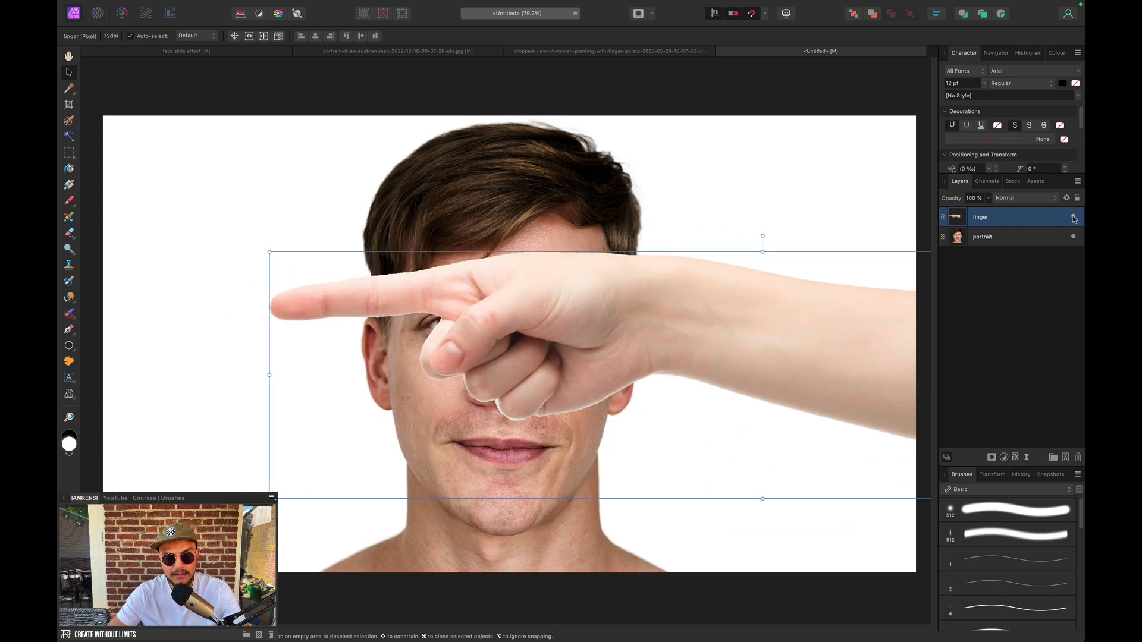
{"action": "left_click", "coordinate": [1073, 217]}
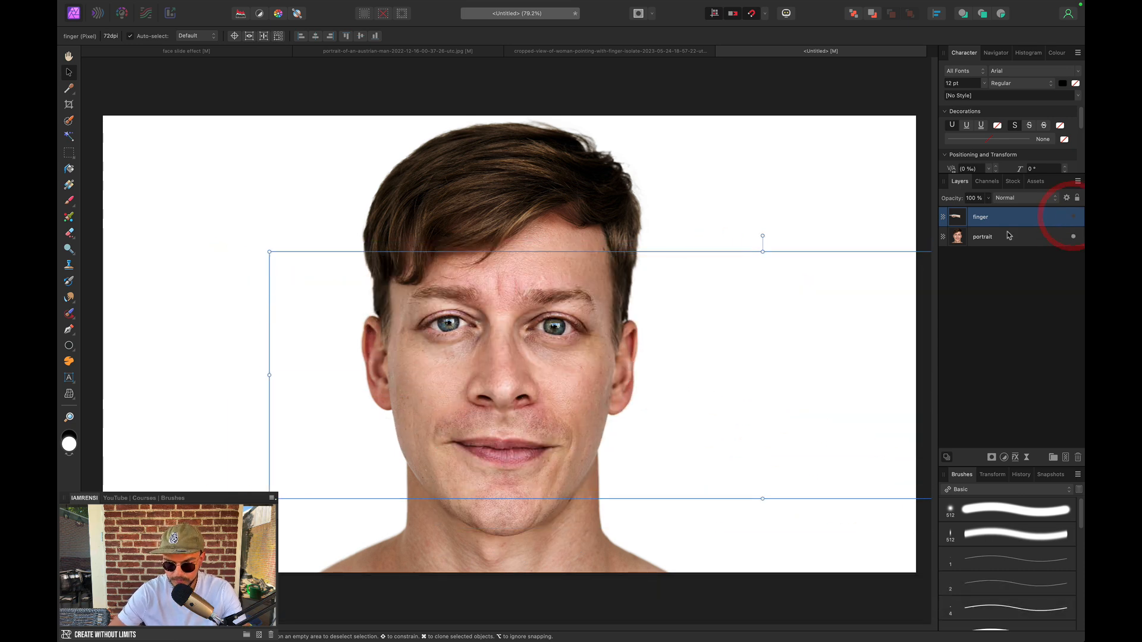
{"action": "left_click", "coordinate": [983, 236]}
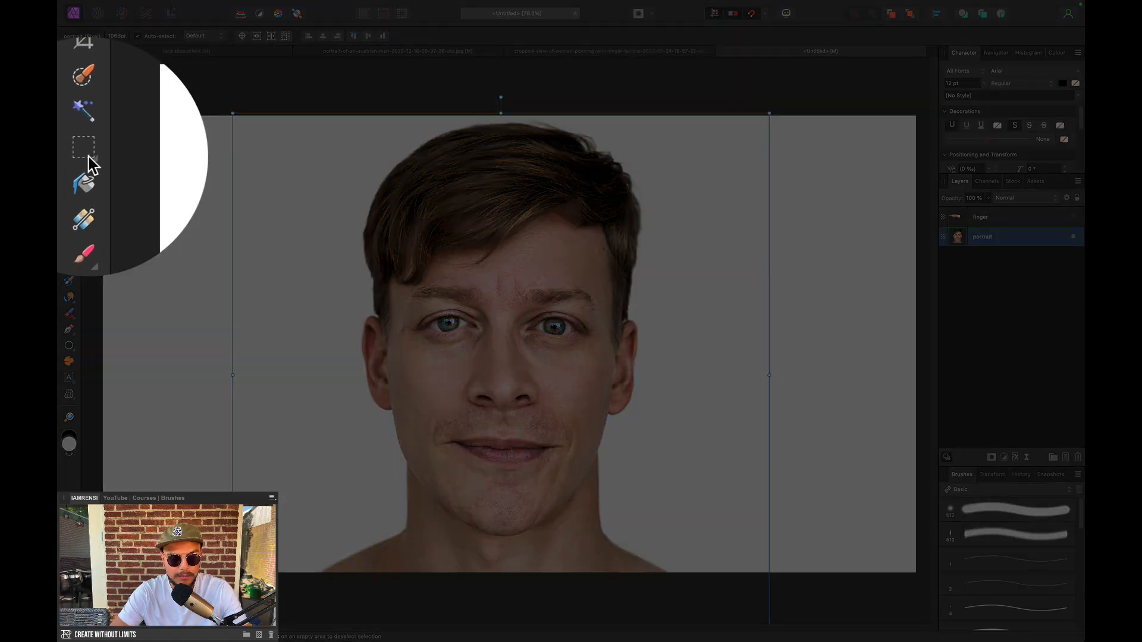
- Marquee-select a band across the forehead reaching down to the eyebrows
{"action": "left_click", "coordinate": [69, 152]}
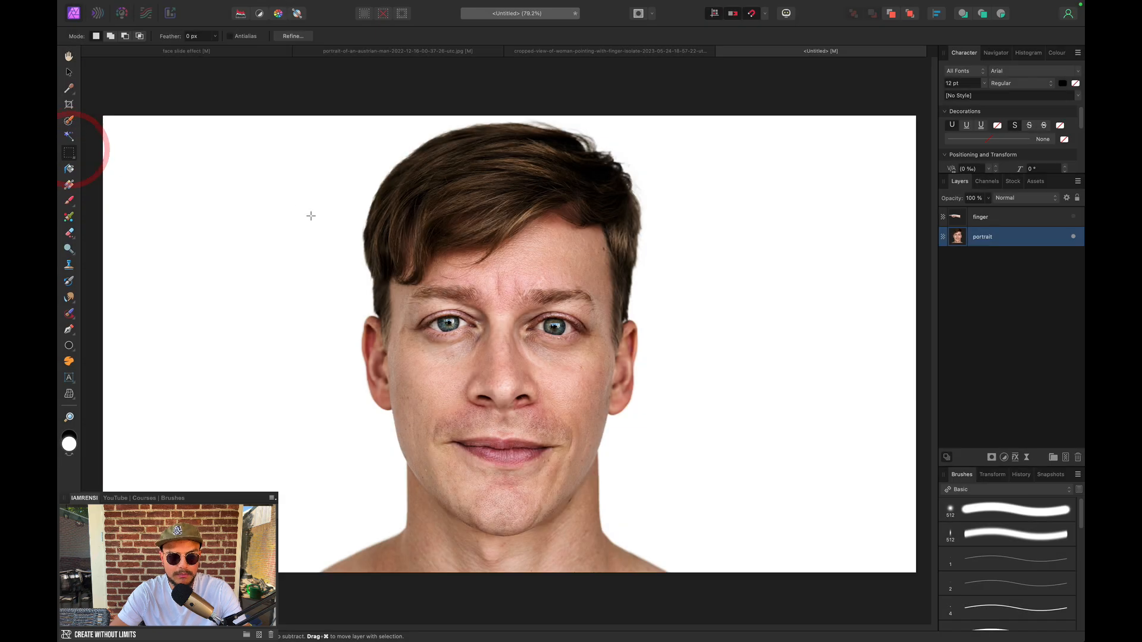
{"action": "left_click_drag", "start_coordinate": [313, 201], "coordinate": [728, 279]}
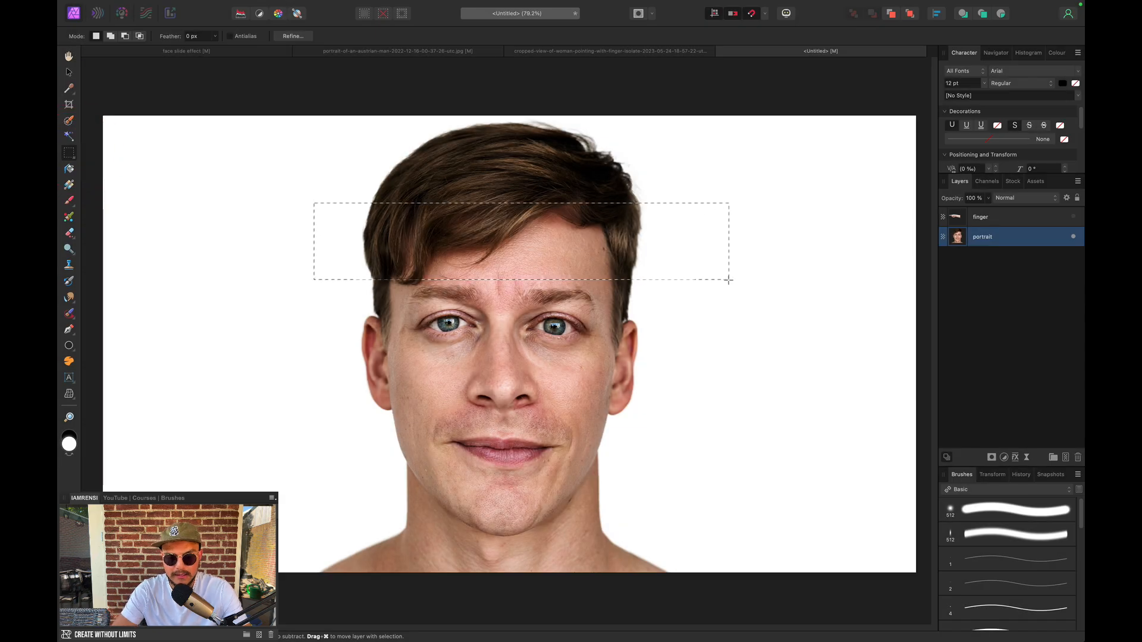
{"action": "left_click_drag", "start_coordinate": [728, 280], "coordinate": [731, 295]}
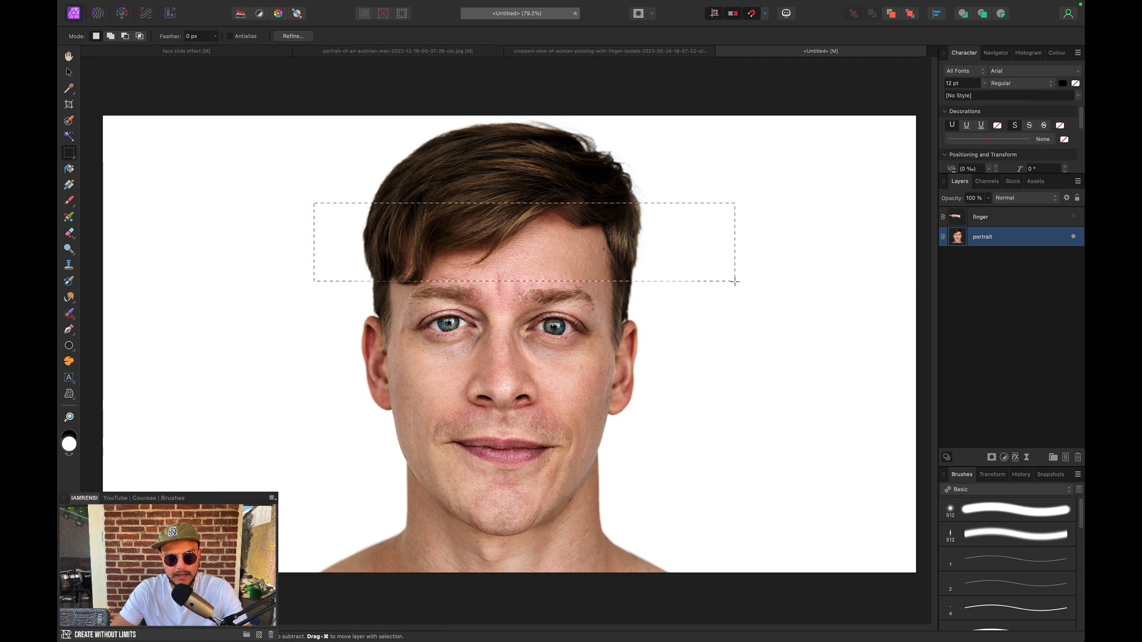
{"action": "left_click_drag", "start_coordinate": [521, 244], "coordinate": [521, 251]}
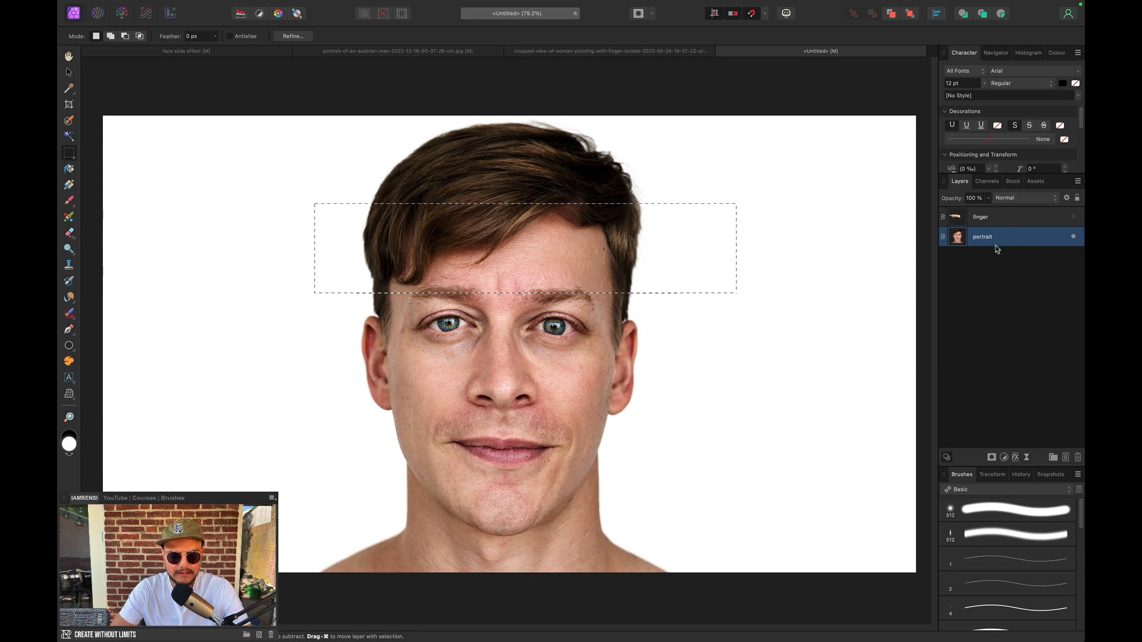
- Put the forehead band on its own layer and slide it horizontally left
{"action": "key", "text": "cmd+x"}
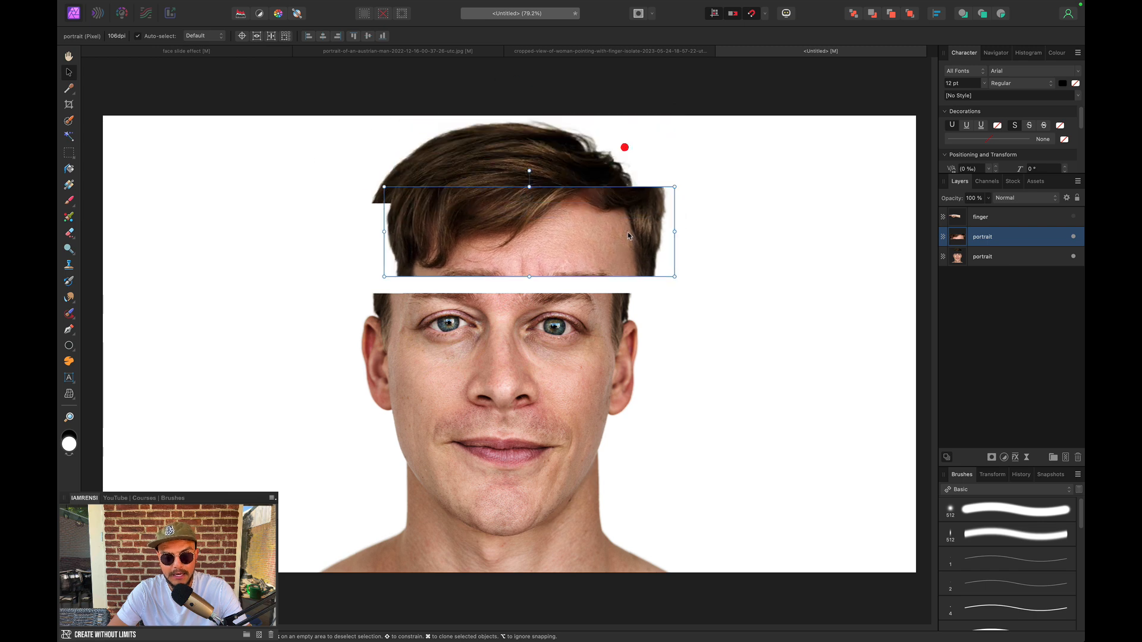
{"action": "key", "text": "cmd+z"}
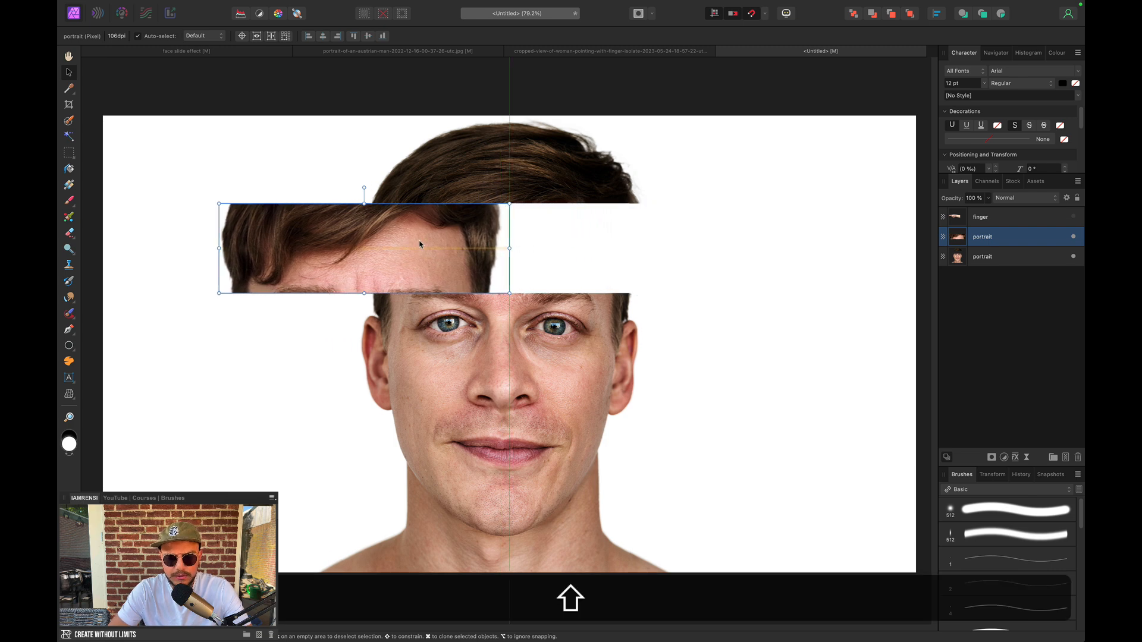
{"action": "left_click_drag", "start_coordinate": [364, 248], "coordinate": [434, 248]}
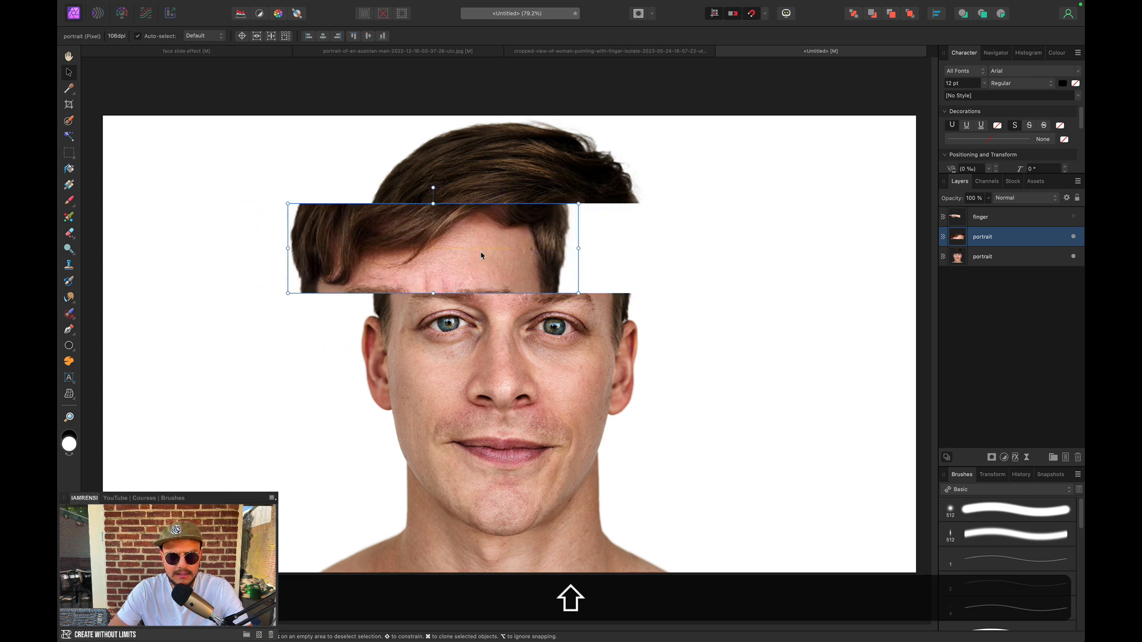
{"action": "left_click_drag", "start_coordinate": [433, 248], "coordinate": [583, 247]}
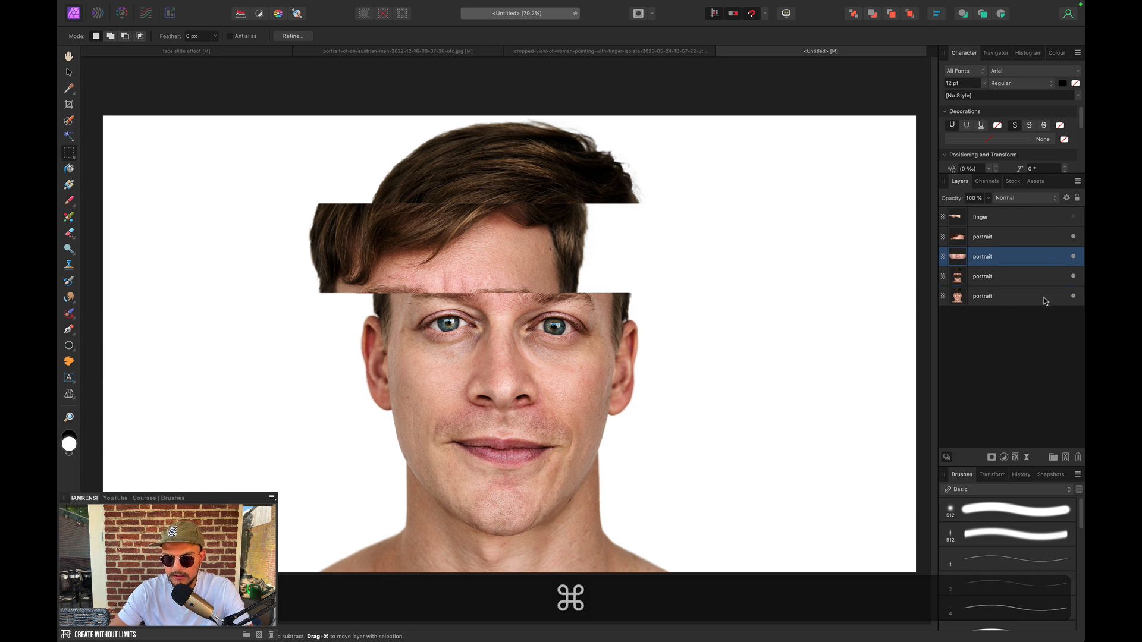
- Select the original full portrait layer and hide it
{"action": "left_click", "coordinate": [982, 296]}
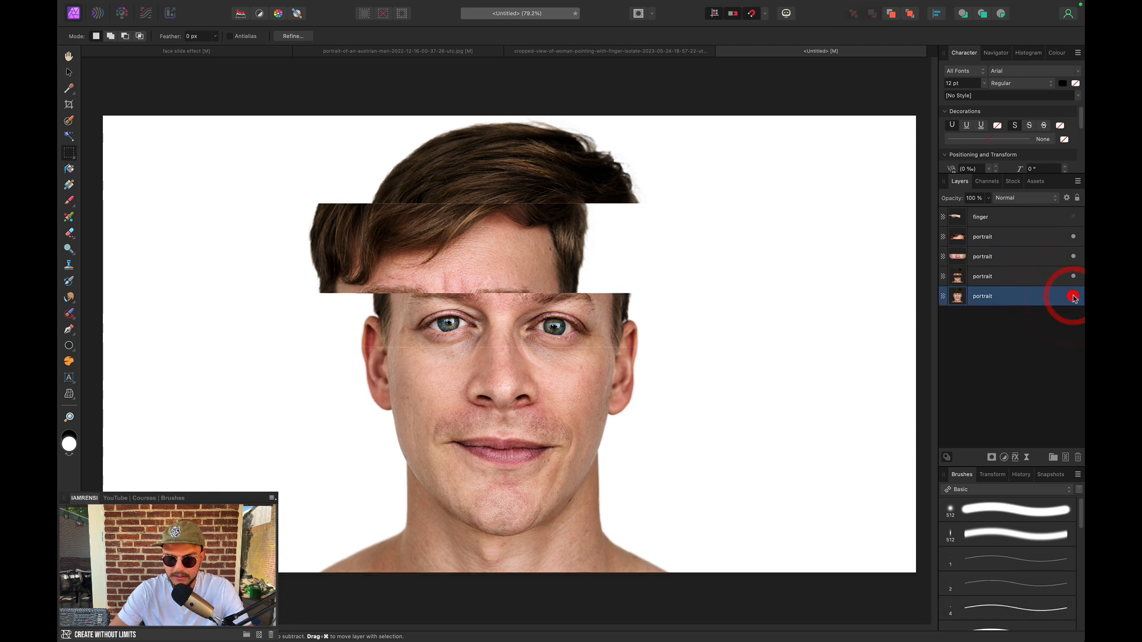
{"action": "left_click", "coordinate": [1013, 276]}
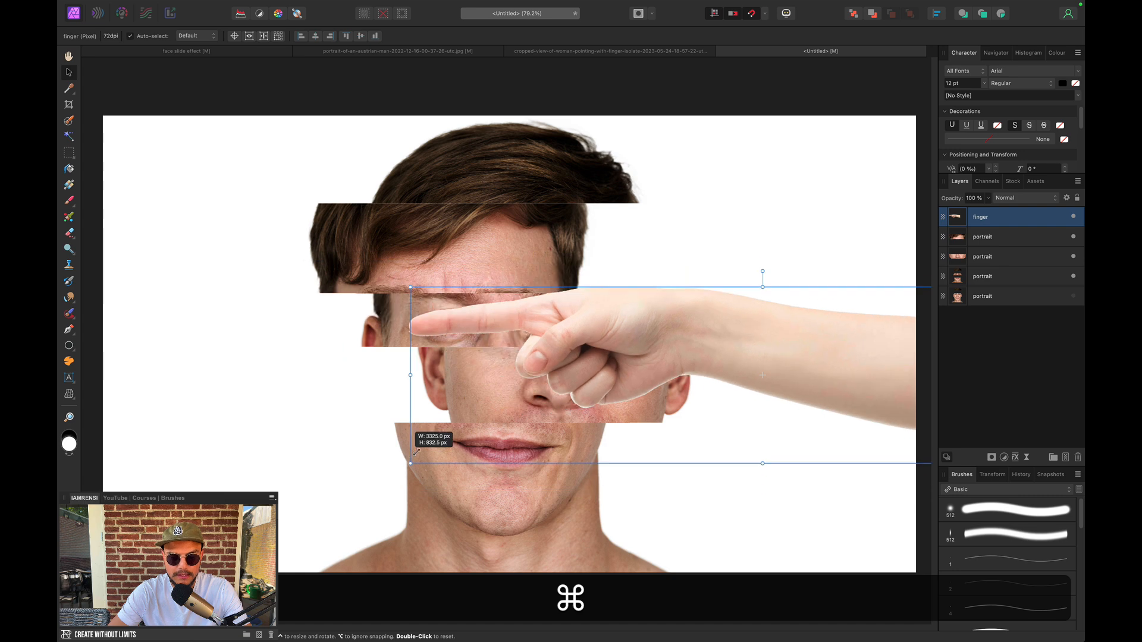
- Shrink the pointing hand to reach the eye strip and duplicate its layer
{"action": "left_click_drag", "start_coordinate": [410, 464], "coordinate": [481, 445]}
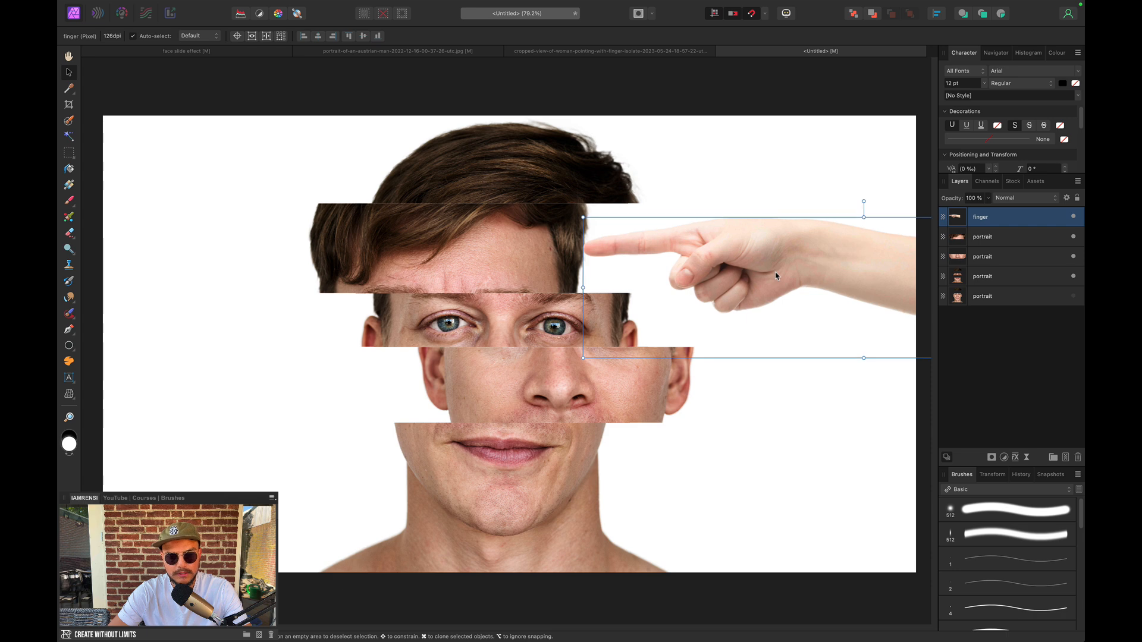
{"action": "mouse_move", "coordinate": [583, 246]}
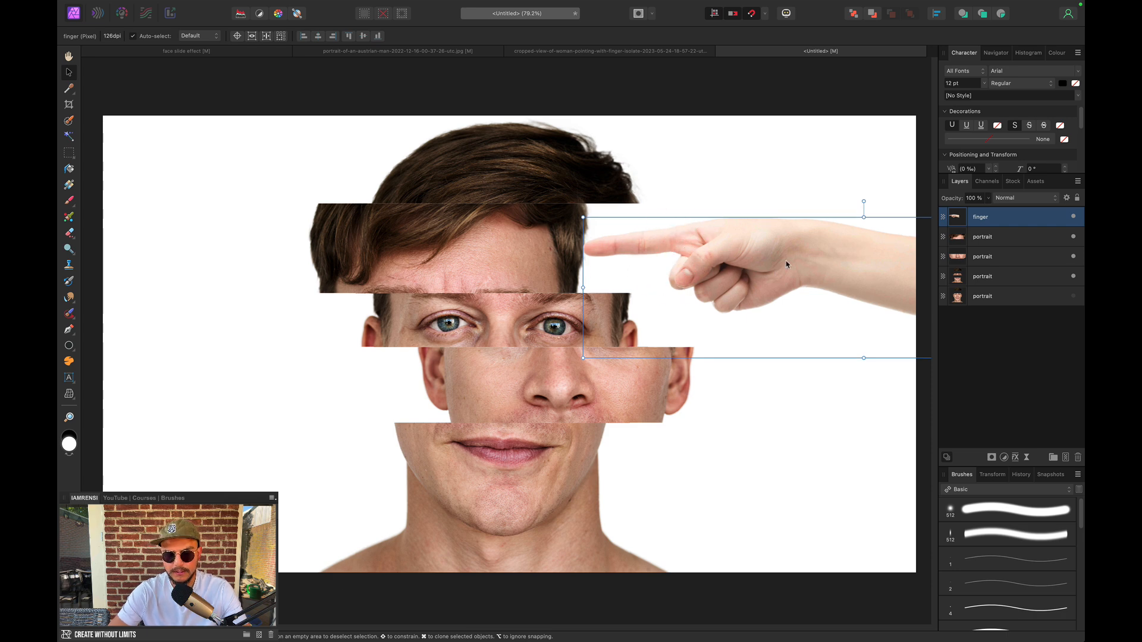
{"action": "mouse_move", "coordinate": [733, 282]}
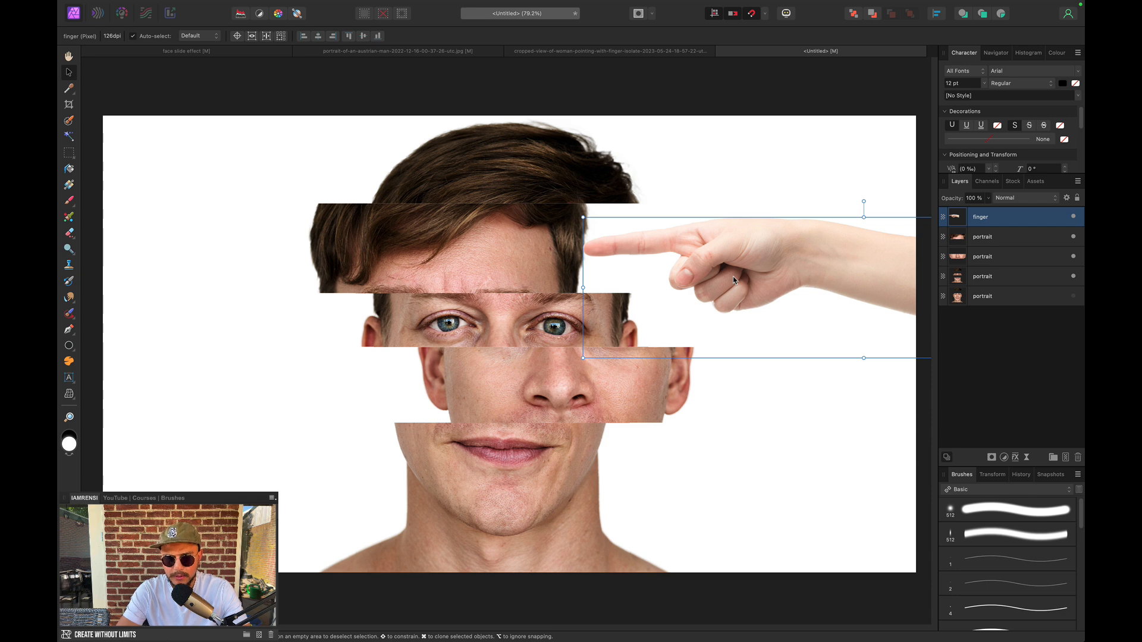
{"action": "key", "text": "cmd+j"}
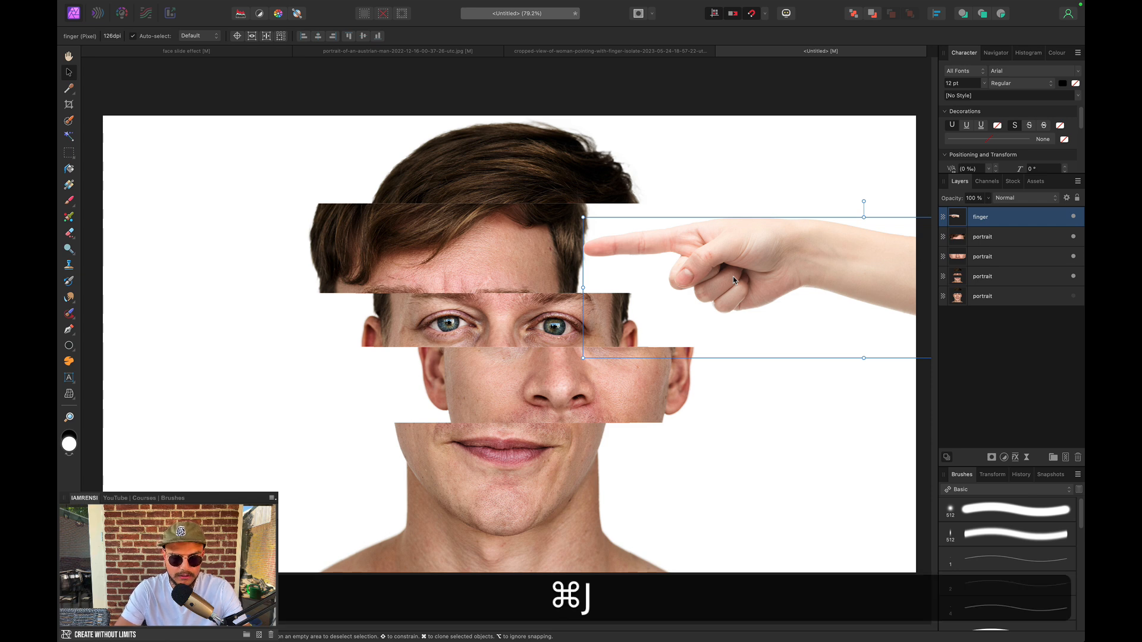
{"action": "key", "text": "cmd+j"}
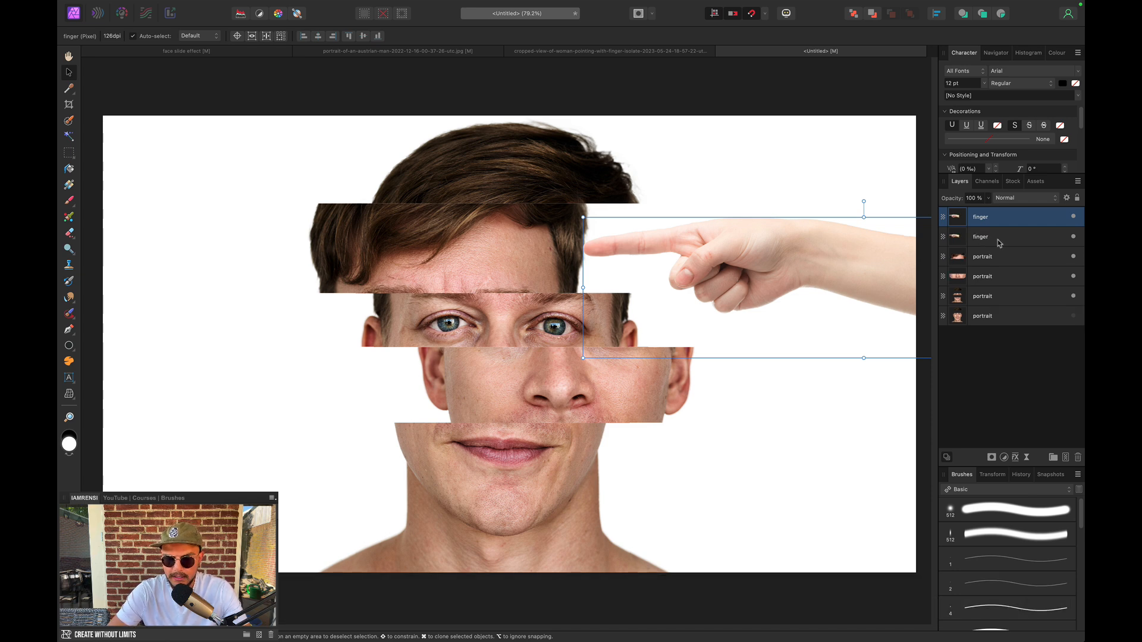